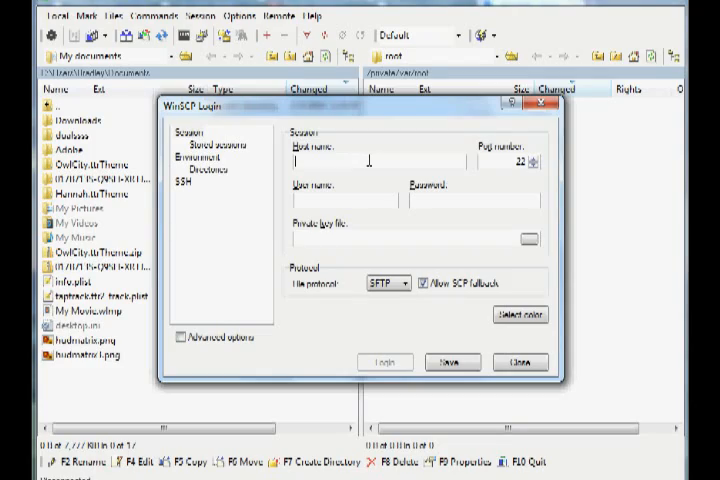
# Step: Enter the iPhone's login details and connect so its files list beside the local documents
pyautogui.write('192.168.123.3')
pyautogui.click(344, 200)
pyautogui.write('root')
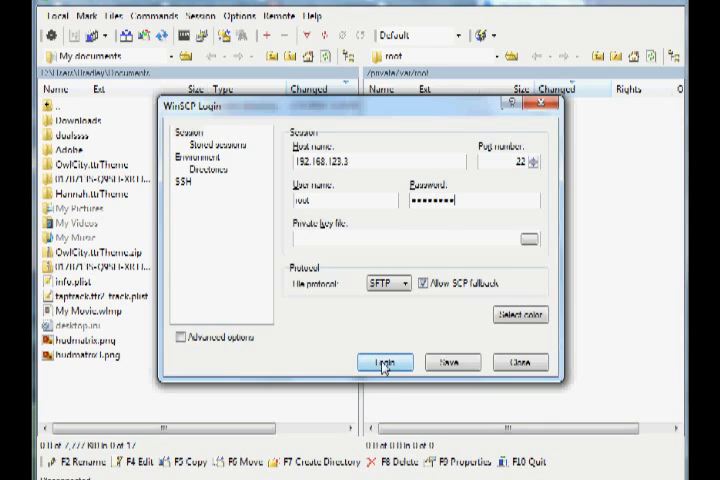
pyautogui.click(384, 362)
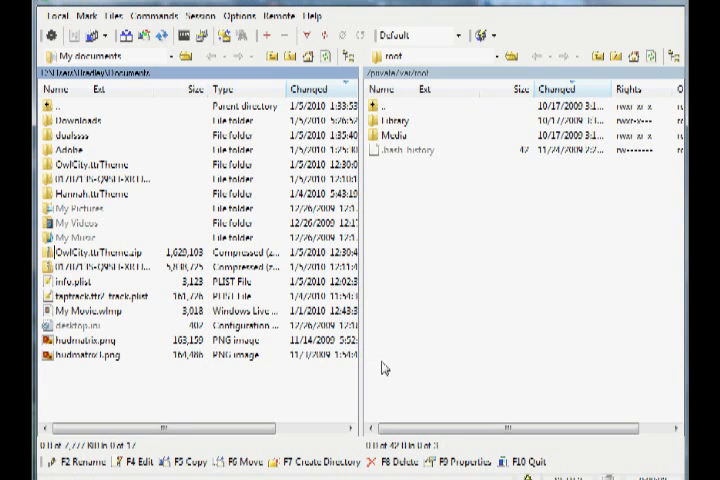
pyautogui.moveTo(390, 310)
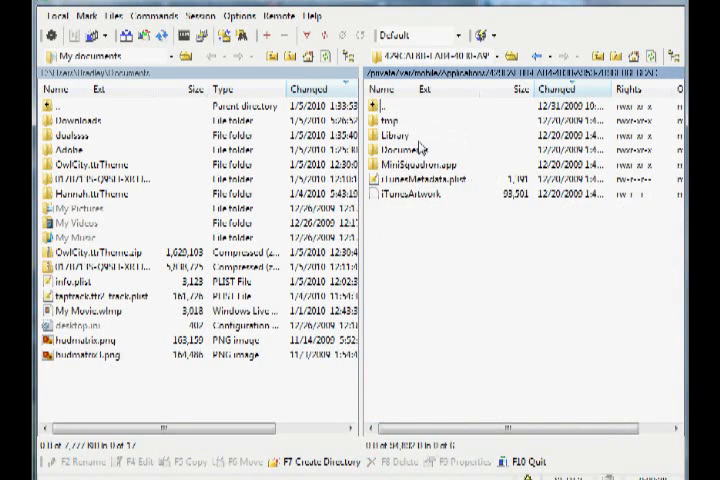
# Step: Enter the Tap Tap Revenge app folder under /private/var/mobile/Applications
pyautogui.doubleClick(400, 148)
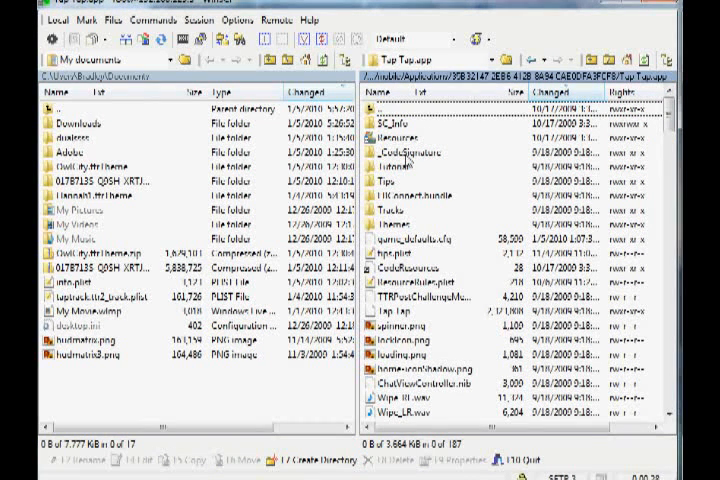
# Step: Copy the existing theme folder from Themes down to the local documents as a backup
pyautogui.doubleClick(410, 224)
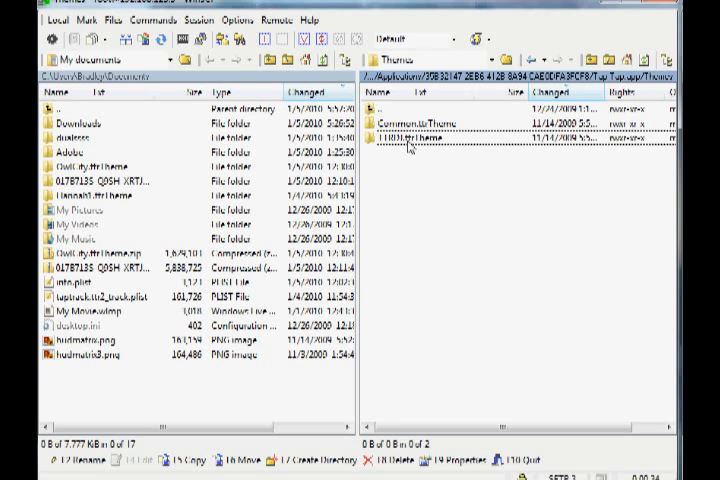
pyautogui.moveTo(170, 390)
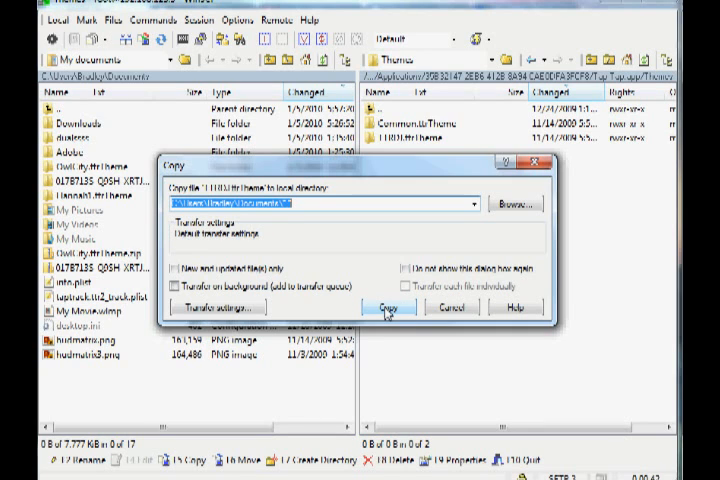
pyautogui.click(388, 306)
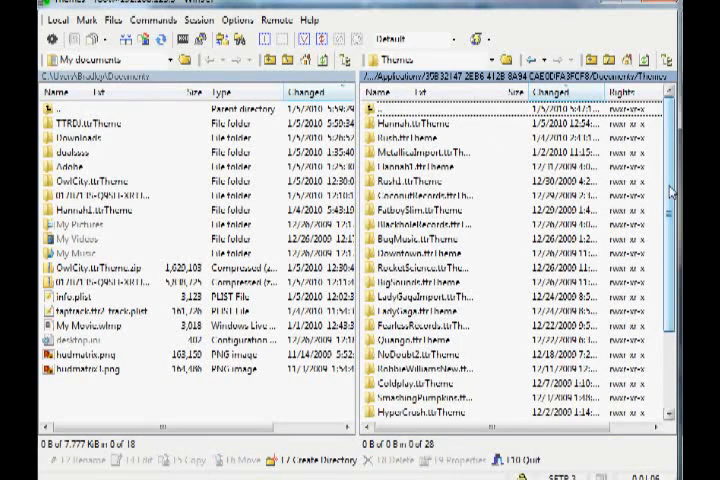
# Step: Show the iPhone's Documents/Themes folder and select the new local theme folder to upload
pyautogui.scroll(-3)
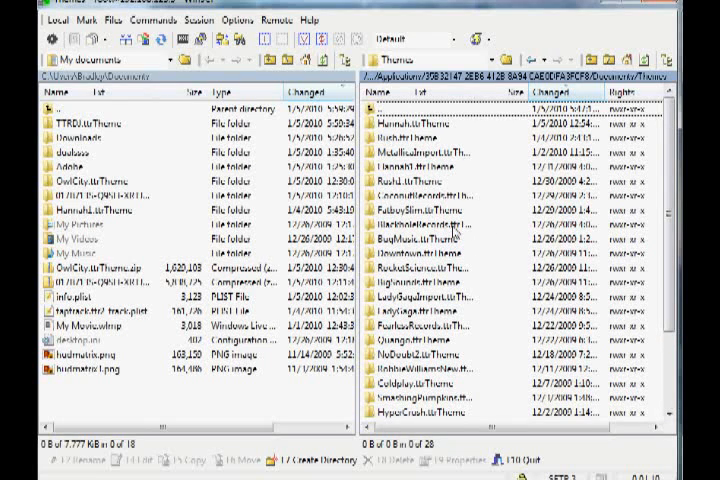
pyautogui.moveTo(452, 232)
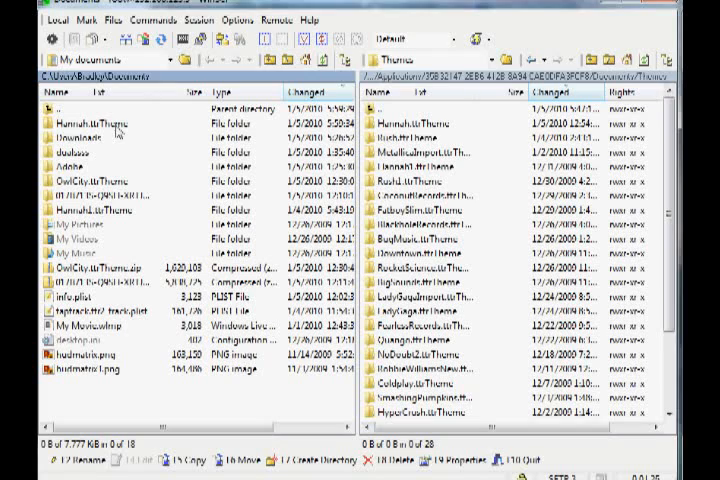
pyautogui.click(410, 122)
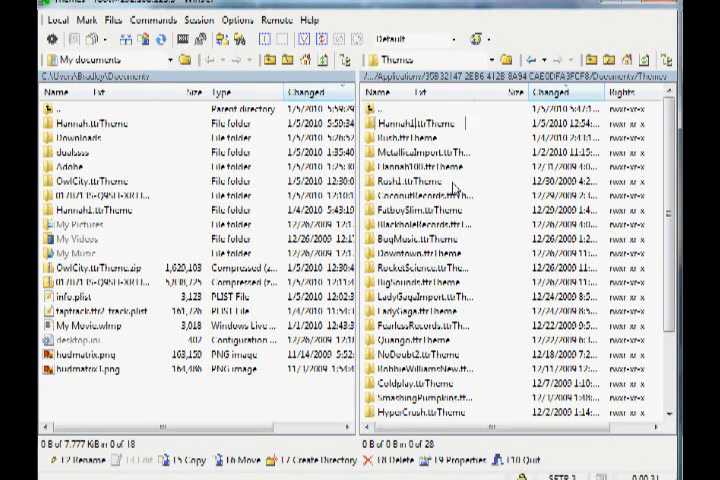
pyautogui.moveTo(448, 180)
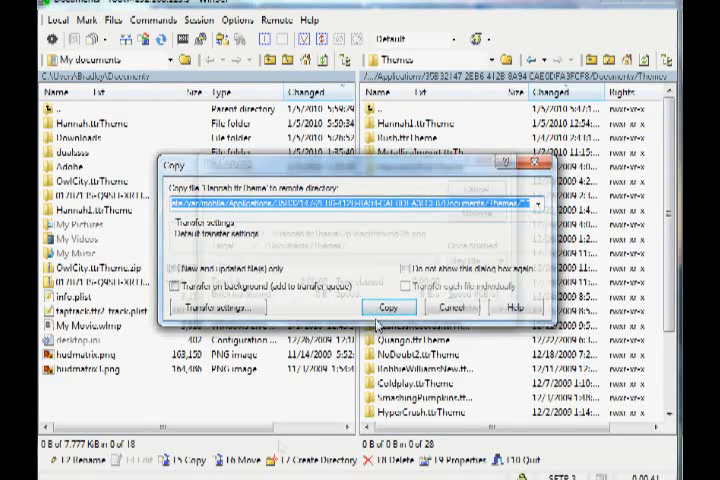
# Step: Upload the replacement theme folder into the iPhone's Themes folder
pyautogui.click(388, 308)
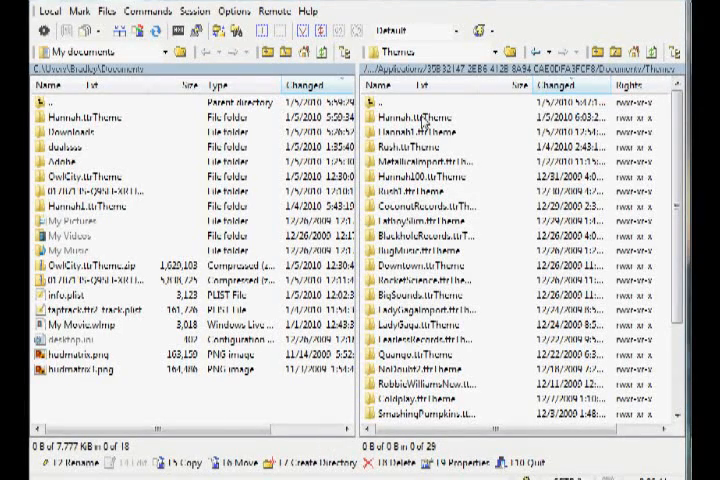
# Step: Edit theme.cfg in the internal editor and select the curveType value via Find
pyautogui.doubleClick(420, 116)
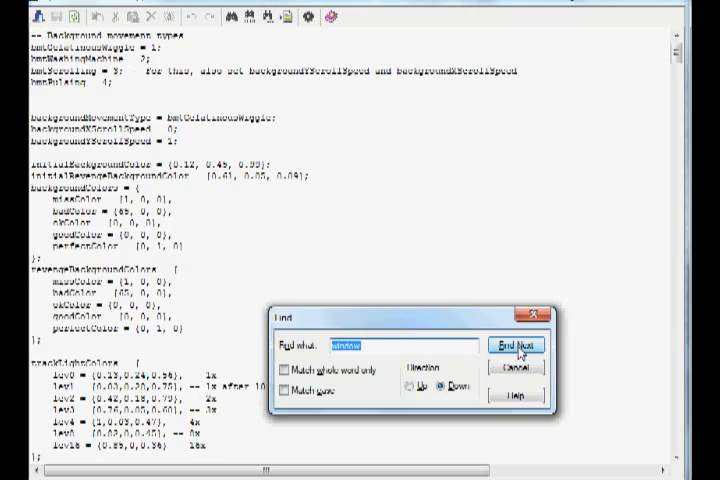
pyautogui.click(516, 344)
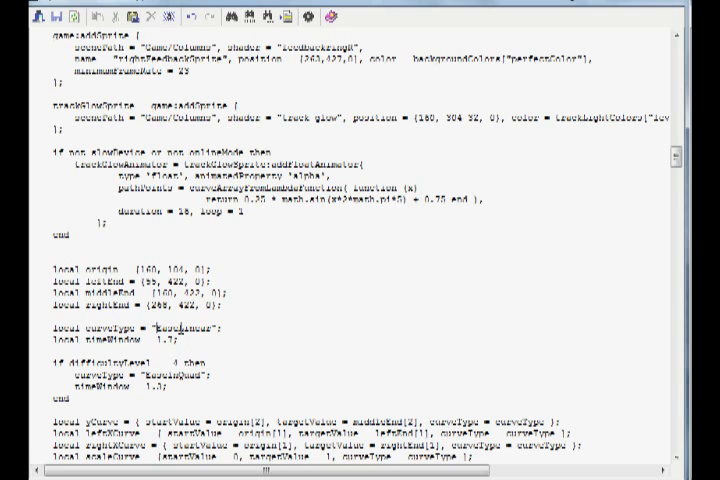
pyautogui.doubleClick(196, 328)
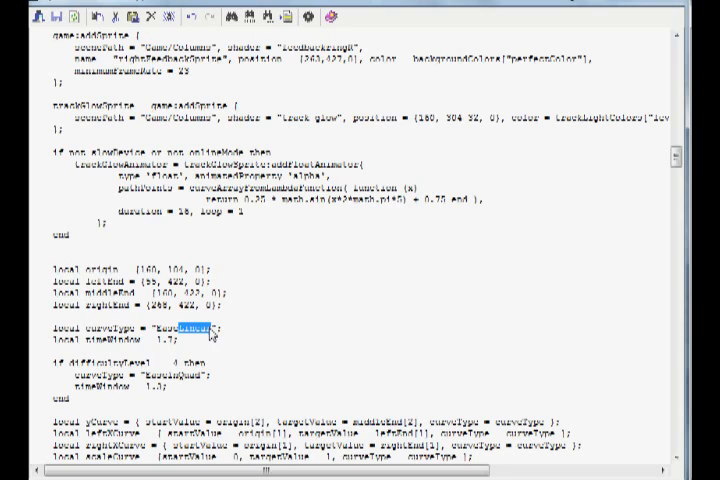